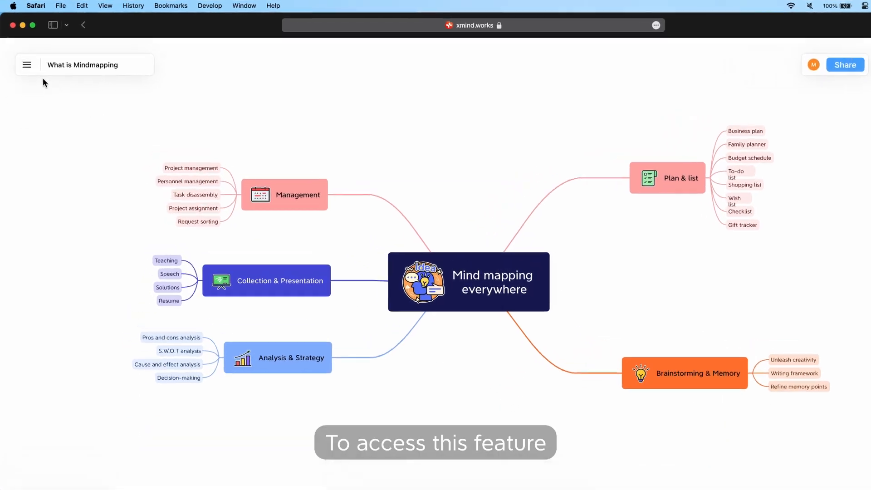
Restore the map to the 'Yesterday, 23:03' version from Version History
left_click(26, 64)
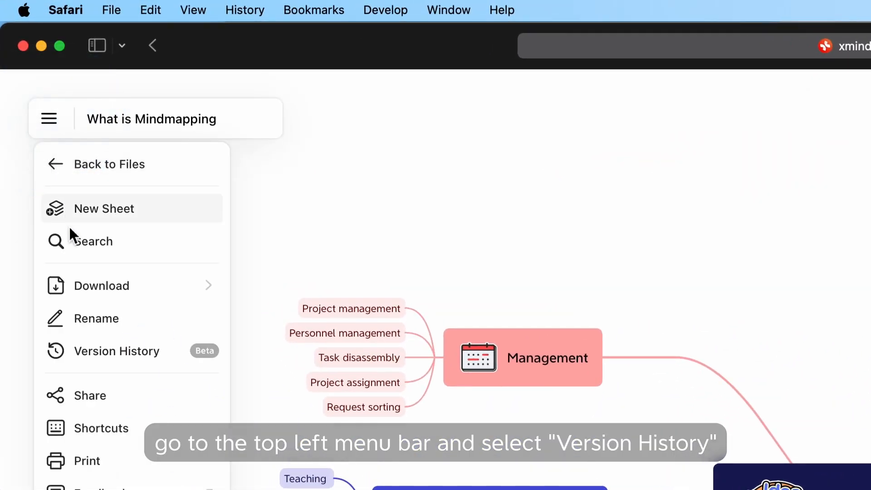
left_click(117, 350)
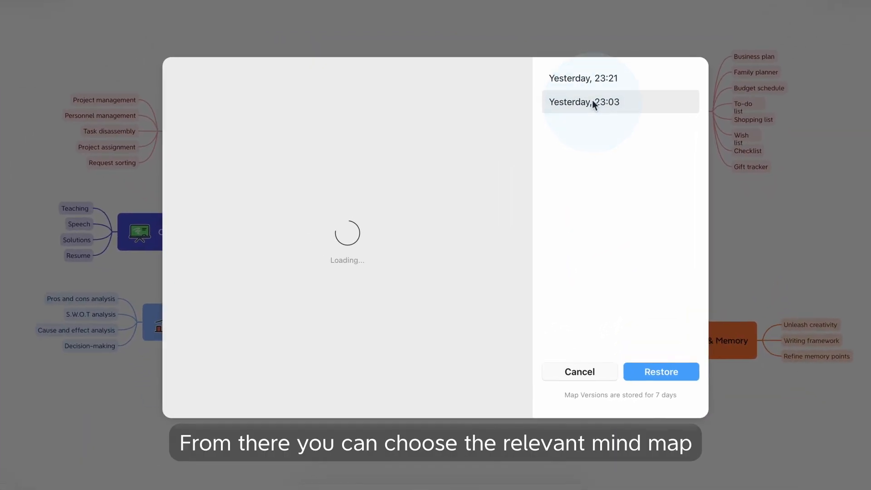
left_click(661, 372)
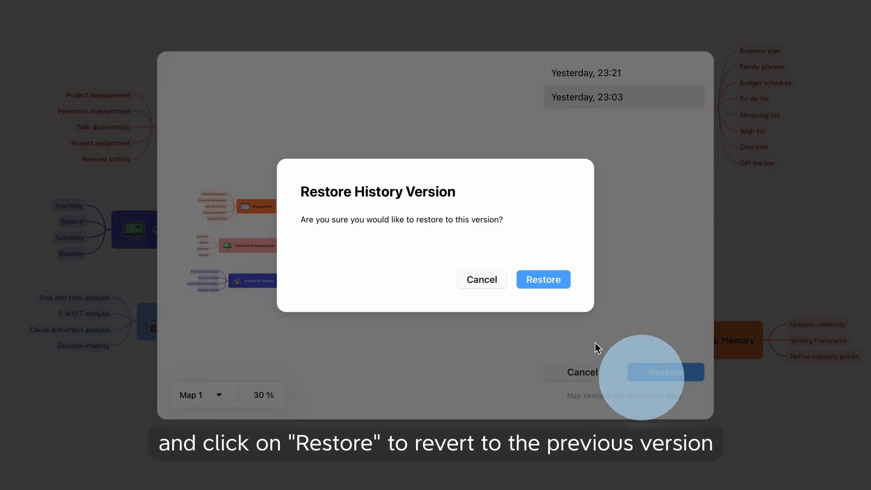
left_click(543, 279)
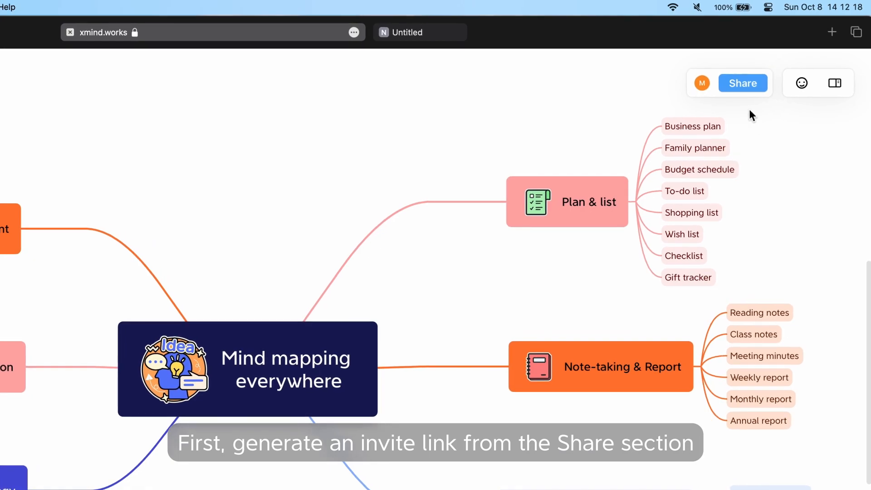
Copy the invite link from the Share > Invite collaborators dialog
left_click(743, 83)
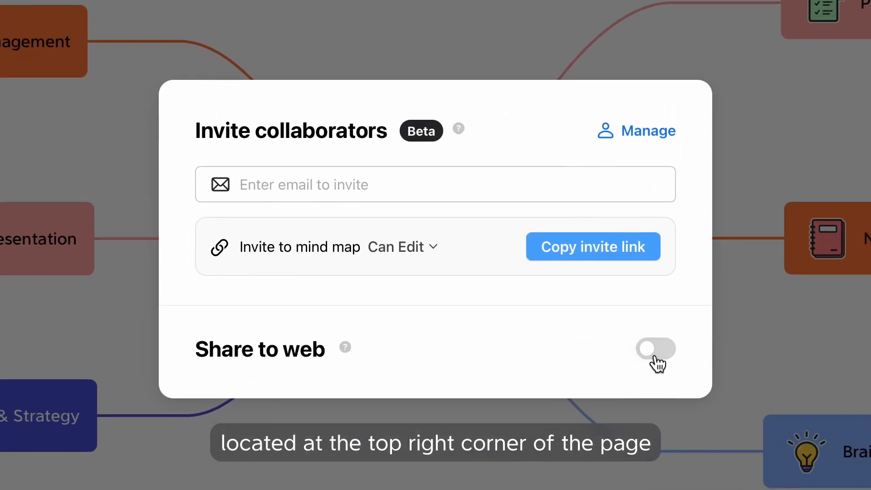
left_click(655, 349)
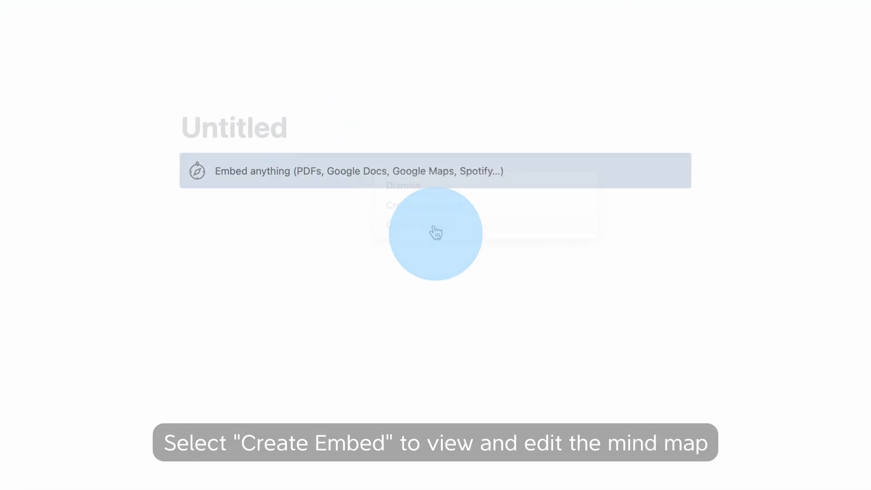
Turn the pasted Xmind link into an embed on the Untitled Notion page
left_click(436, 225)
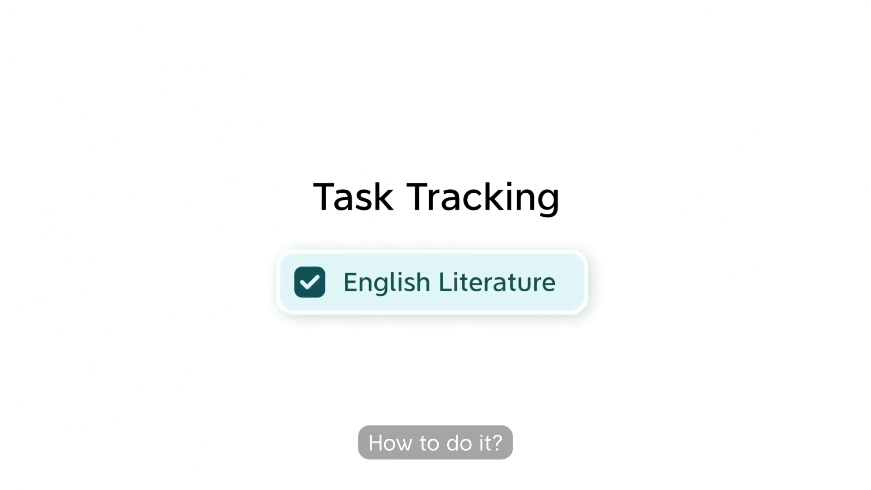
Insert tasks on the Brainstorming & Memory subtopics and highlight uncompleted tasks
left_click(436, 442)
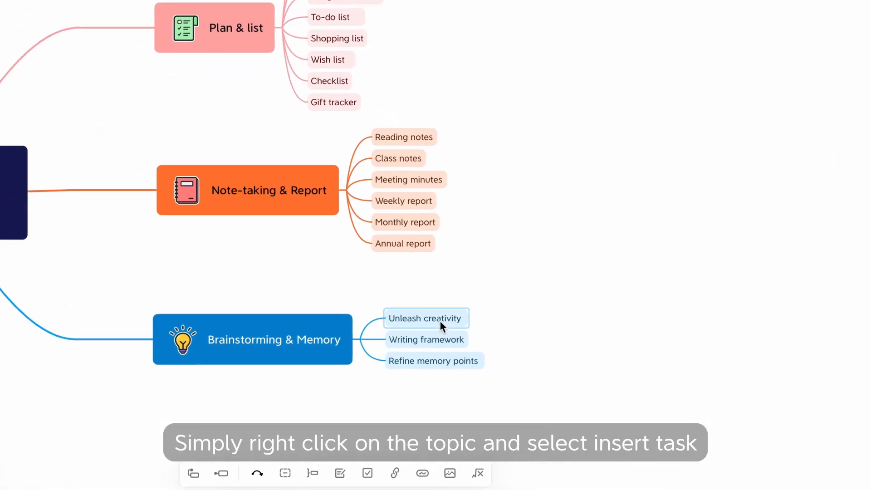
right_click(426, 319)
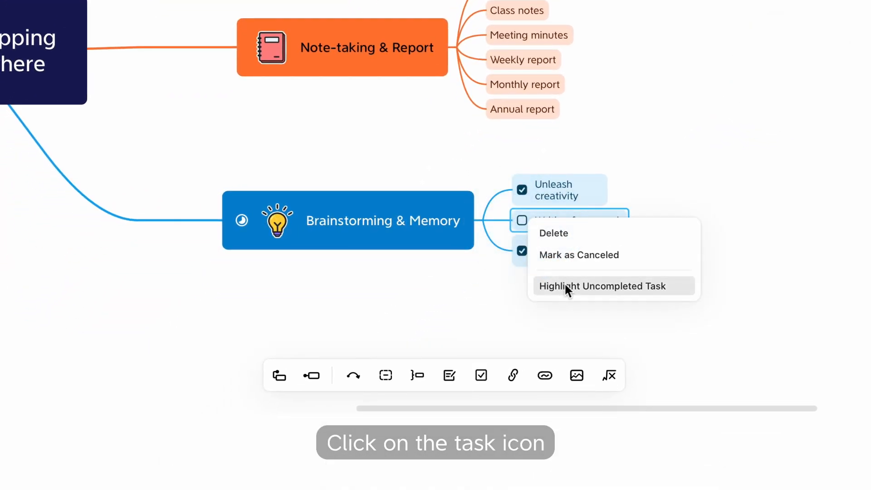
left_click(603, 286)
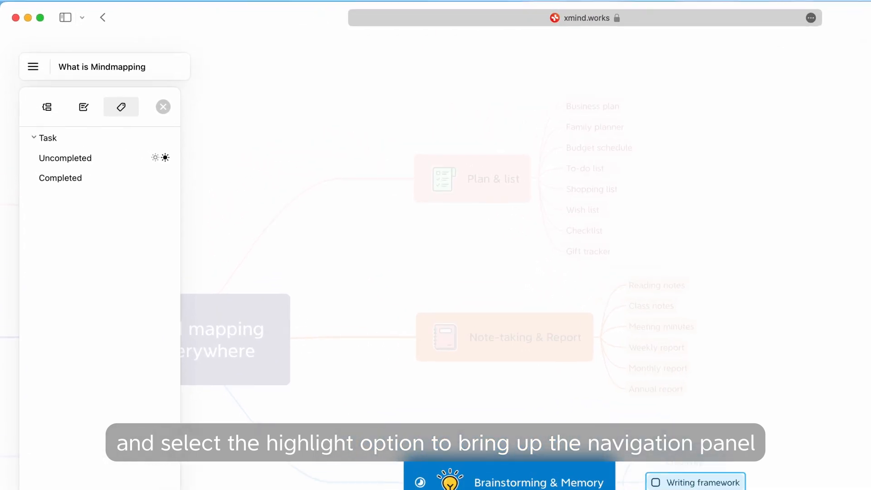